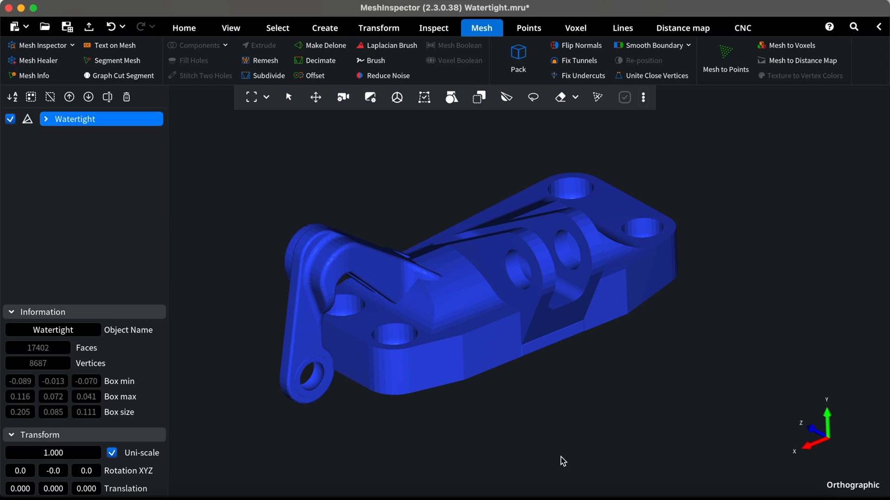
{"action": "mouse_move", "coordinate": [149, 109]}
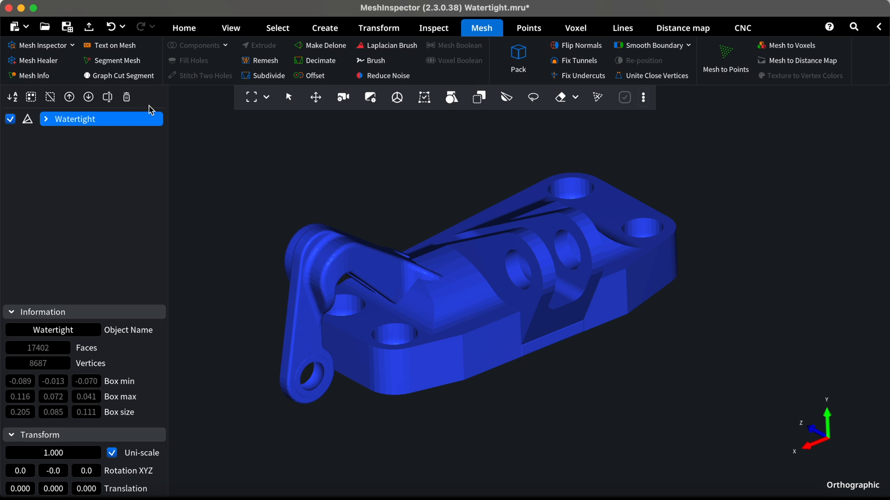
- Launch Graph Cut Segment on the Watertight bracket and list the face selector modes
{"action": "left_click", "coordinate": [119, 75]}
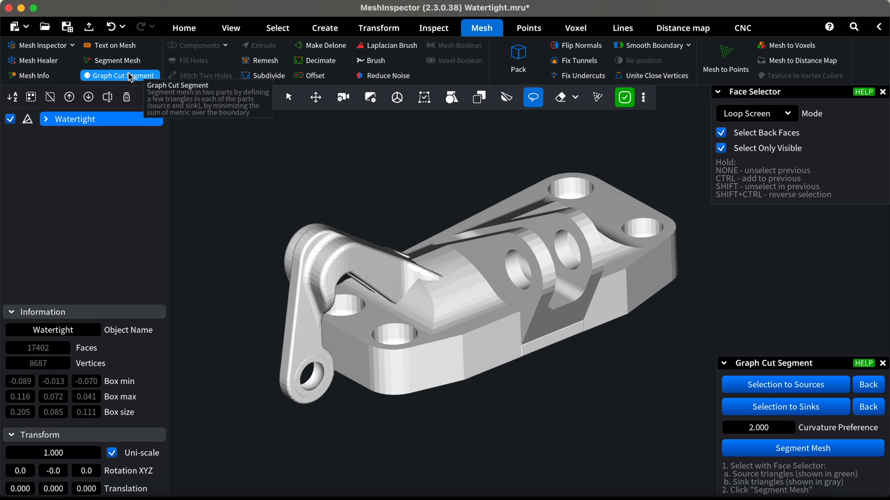
{"action": "mouse_move", "coordinate": [472, 143]}
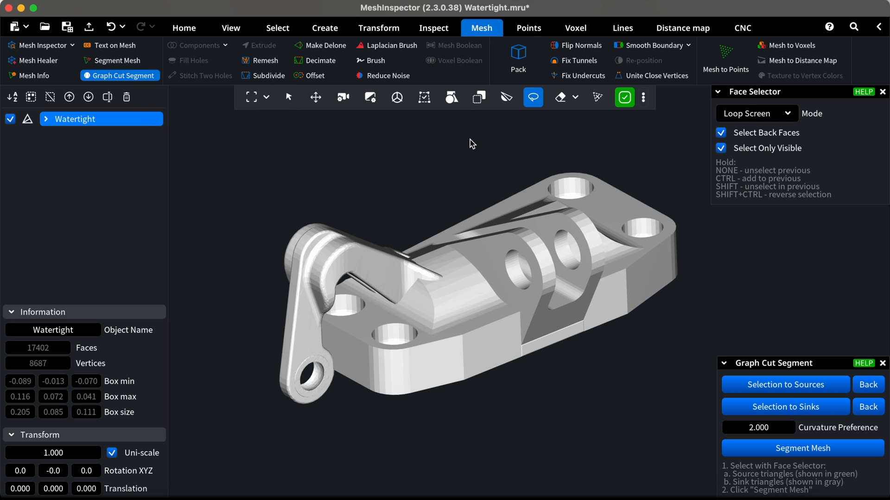
{"action": "mouse_move", "coordinate": [747, 114]}
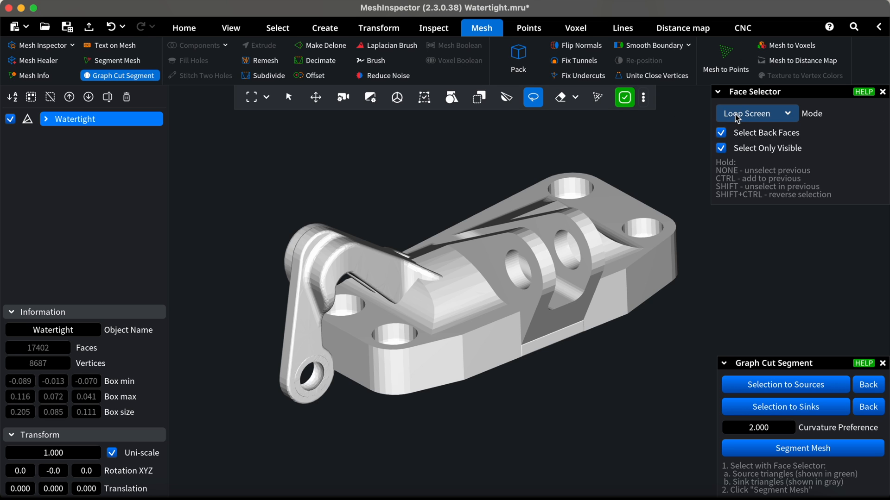
{"action": "left_click", "coordinate": [755, 113]}
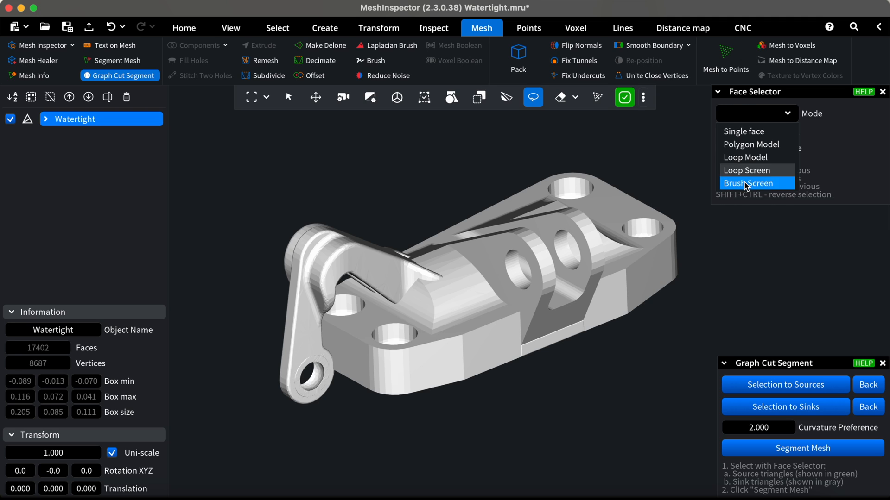
- Paint the bracket's arm in Brush Screen mode and set those faces as source seeds
{"action": "left_click", "coordinate": [748, 183]}
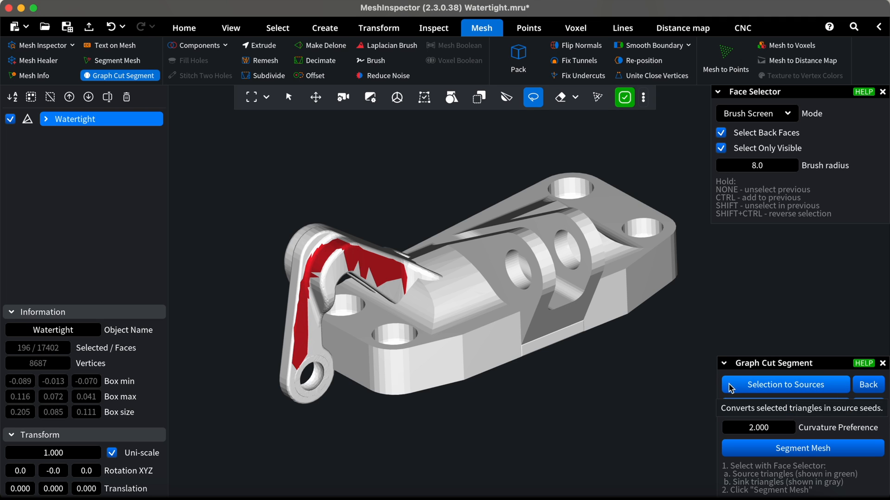
{"action": "left_click", "coordinate": [784, 384]}
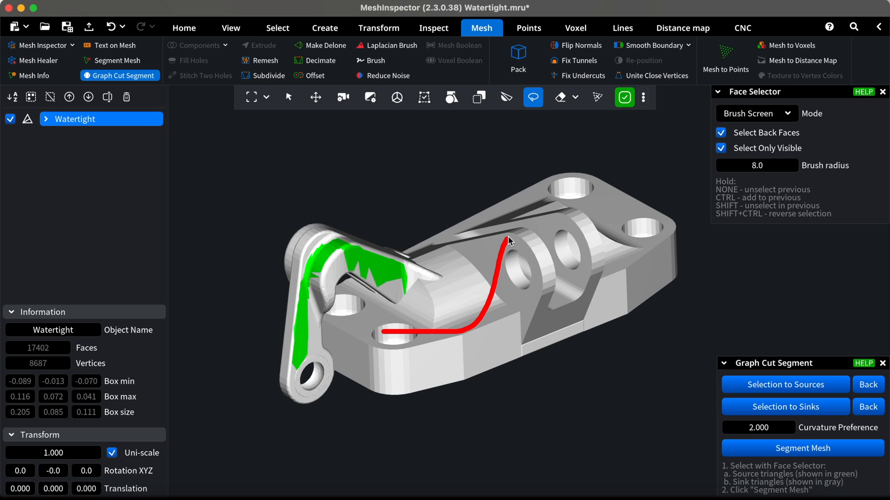
- Set the path drawn across the base as sink seeds
{"action": "left_click", "coordinate": [785, 407]}
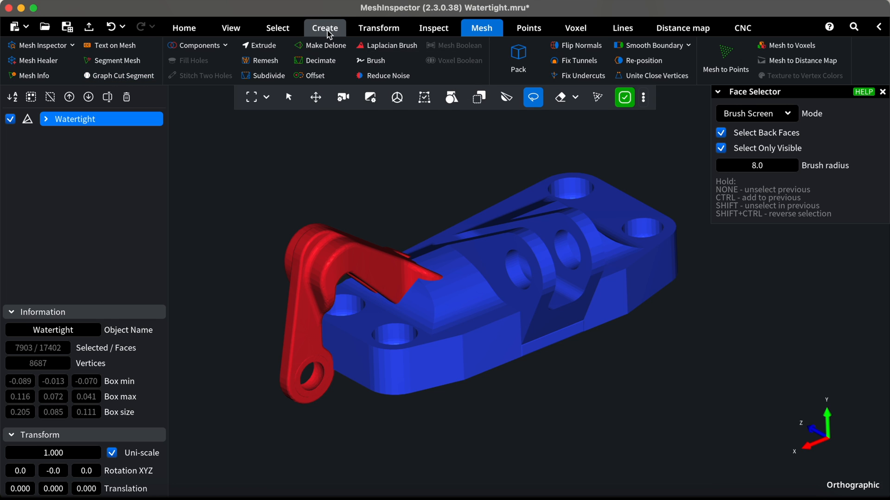
- Turn the selected arm faces into a Watertight Partial object from the Create tools
{"action": "left_click", "coordinate": [324, 28]}
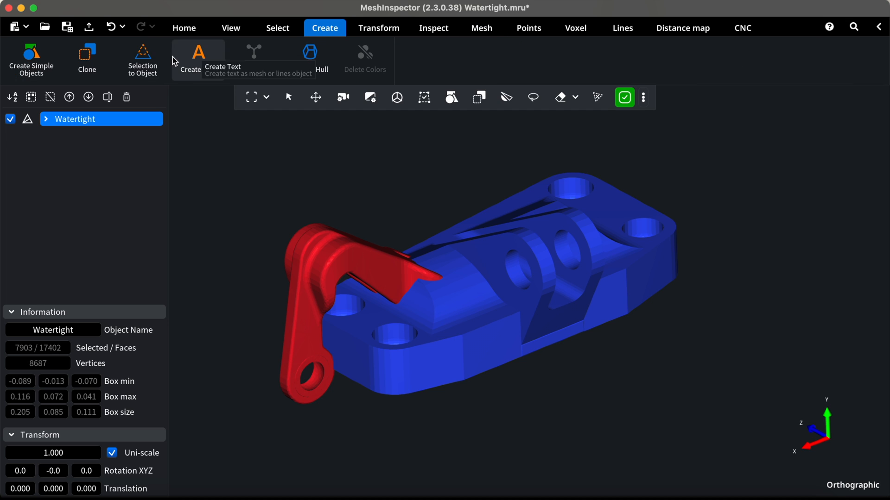
{"action": "left_click", "coordinate": [310, 56]}
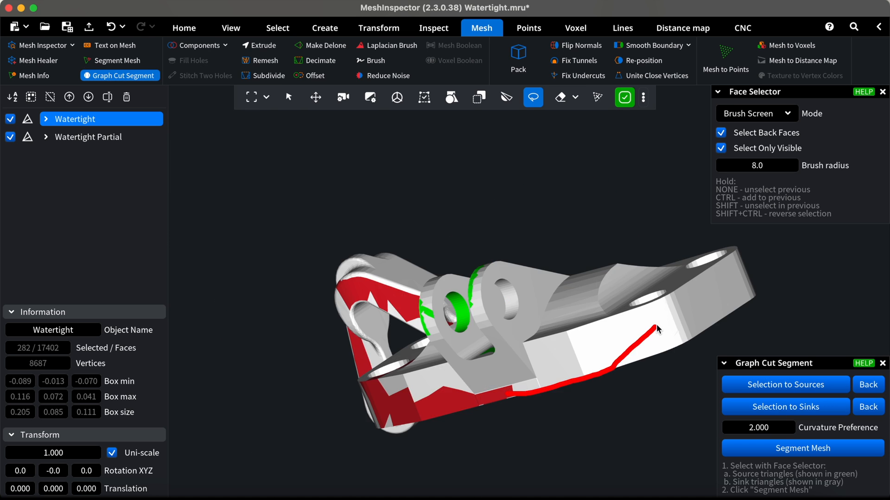
- Segment the centre block, exit Graph Cut Segment, and hide the third Watertight Partial
{"action": "left_click", "coordinate": [802, 448]}
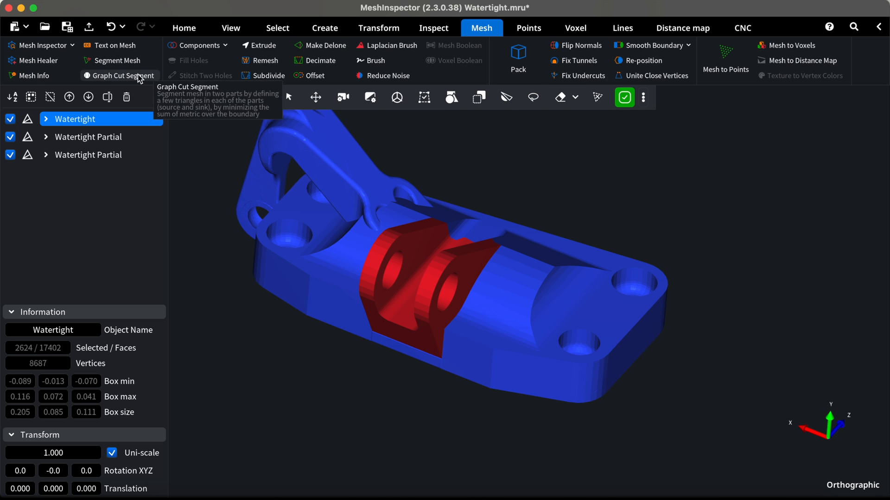
{"action": "left_click", "coordinate": [118, 76]}
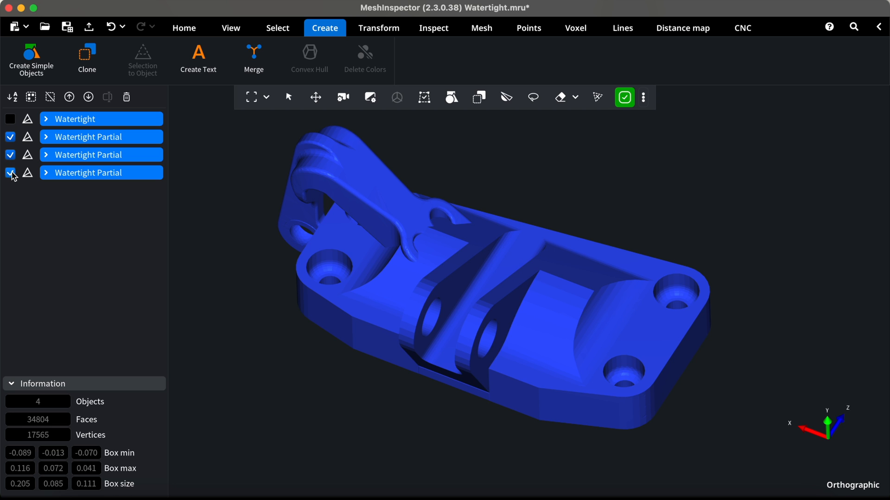
{"action": "left_click", "coordinate": [10, 173]}
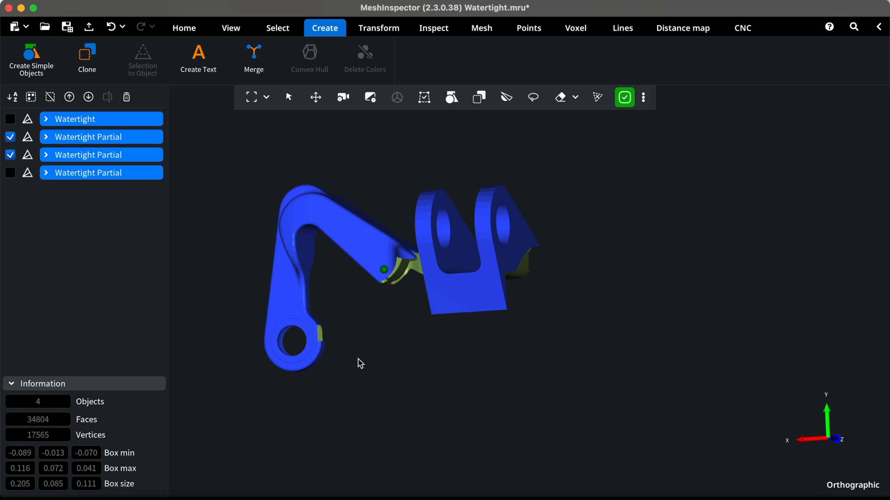